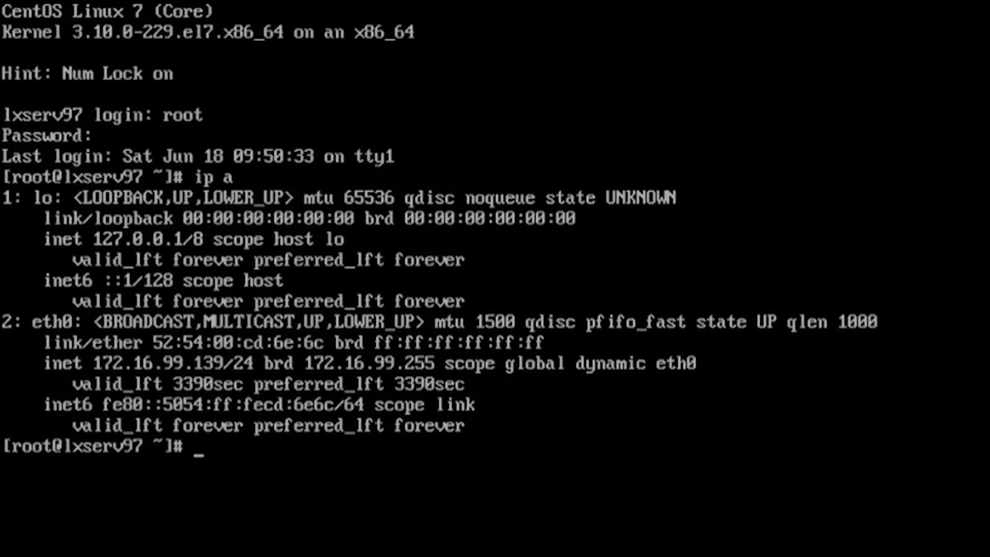
Step: Start NetworkManager's text UI by running nmtui at the root prompt
text(n)
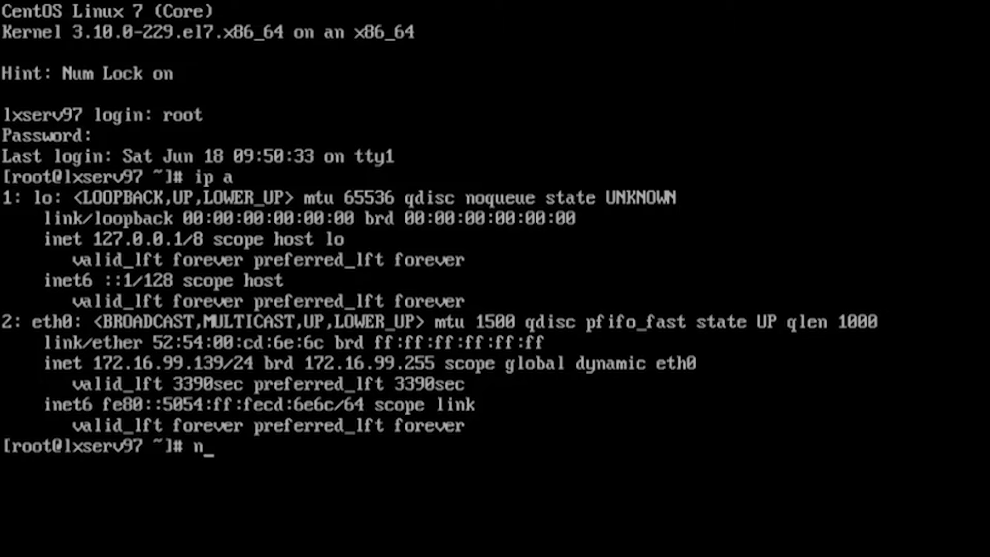
text(mtui)
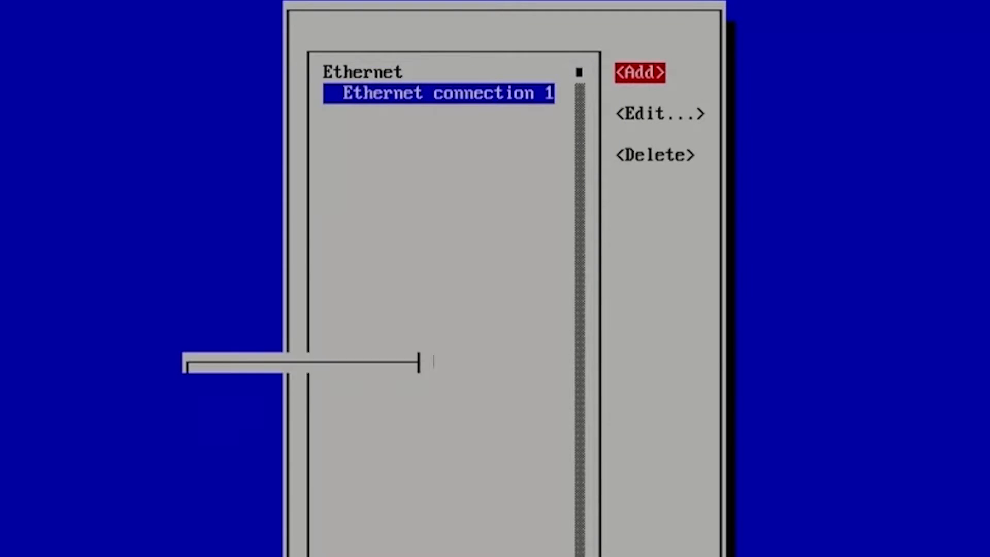
Step: Add a new Ethernet profile, Ethernet connection 2, with device eth0
click(639, 73)
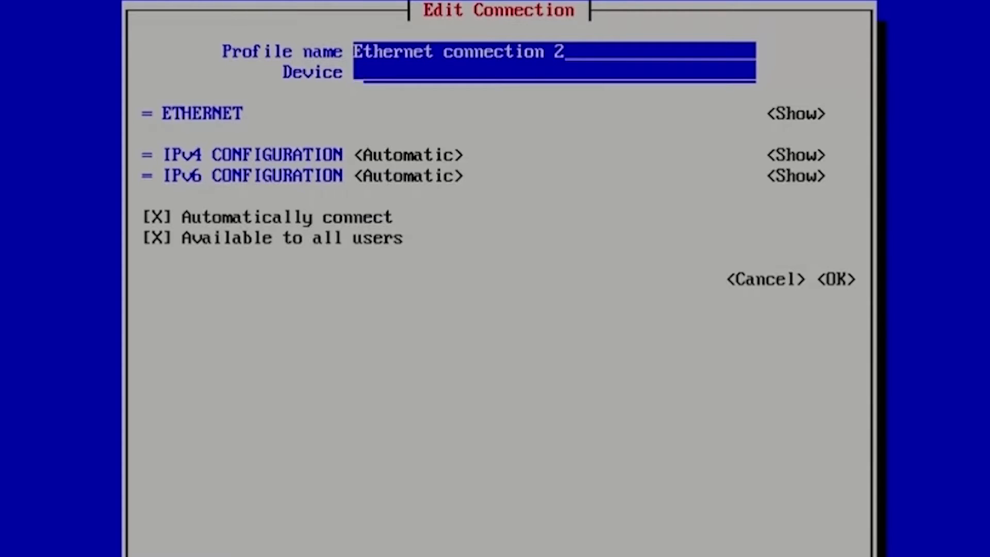
text(eth0)
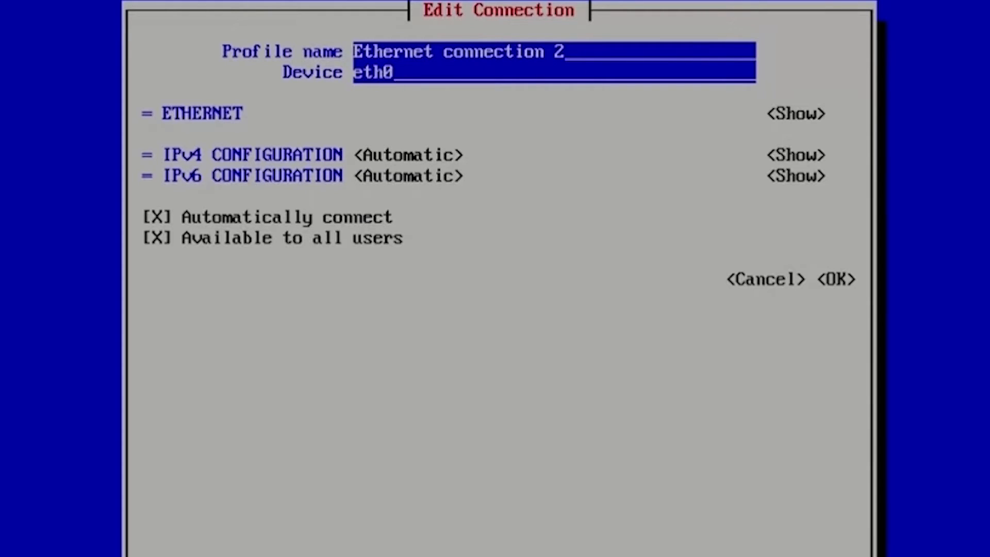
click(409, 155)
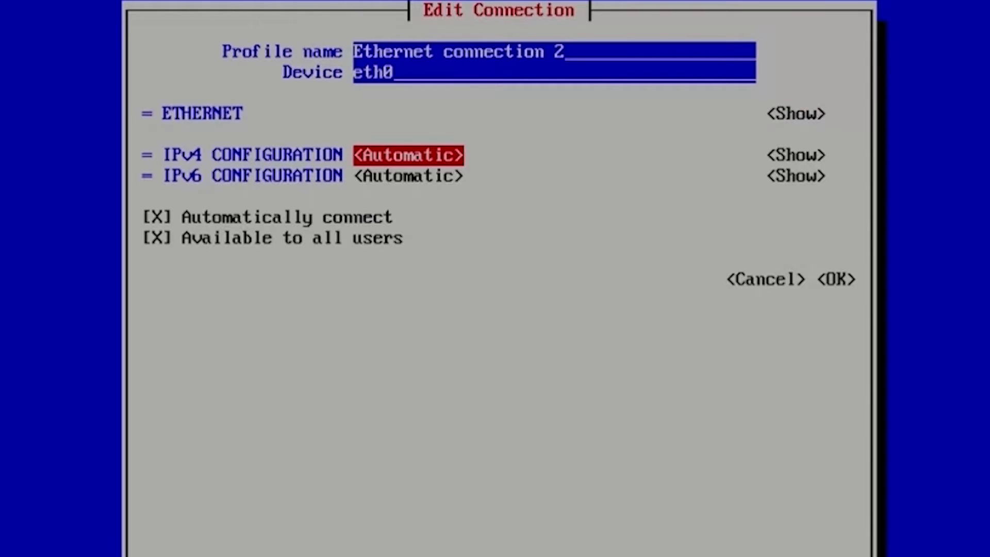
Step: Switch IPv4 to Manual and add the static address 172.16.99.97/24
click(408, 155)
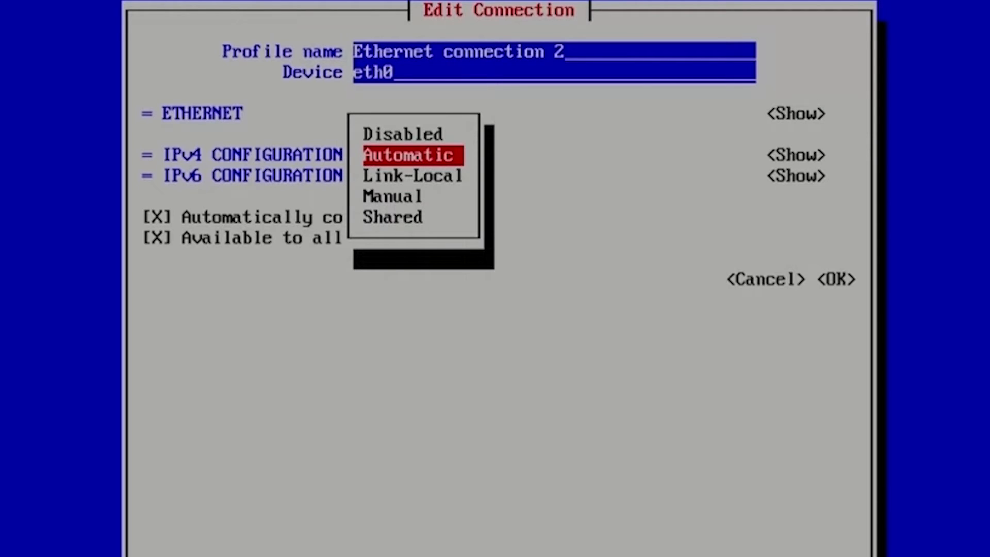
click(392, 196)
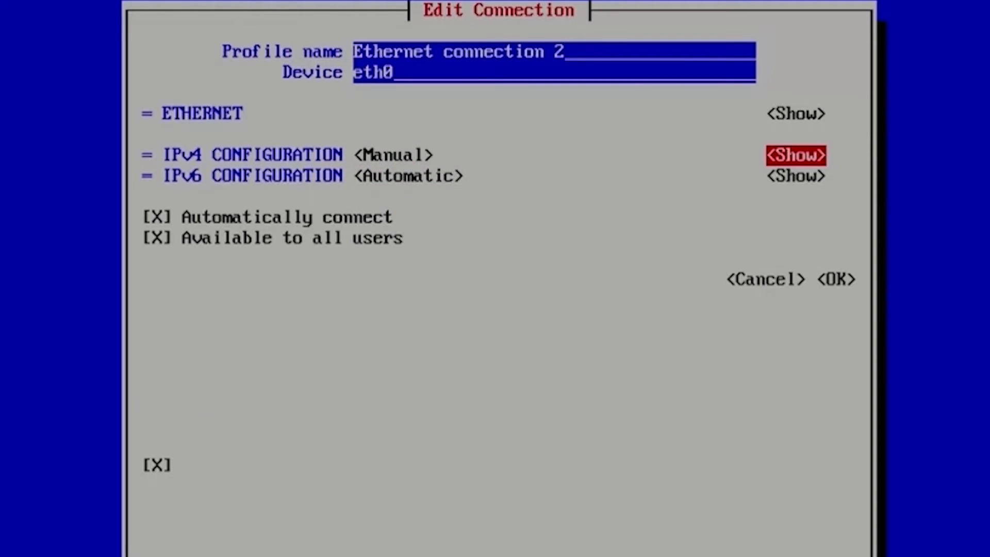
click(795, 155)
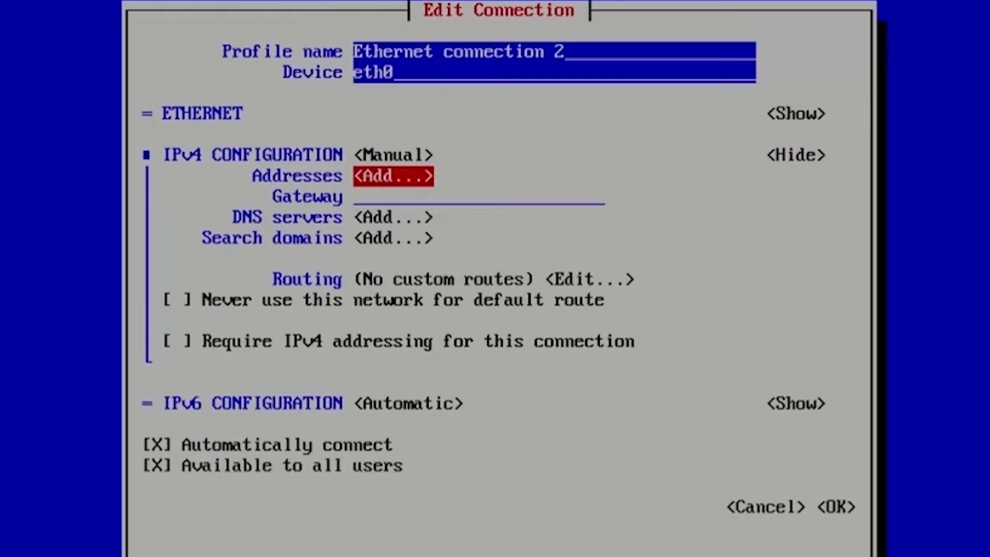
click(393, 175)
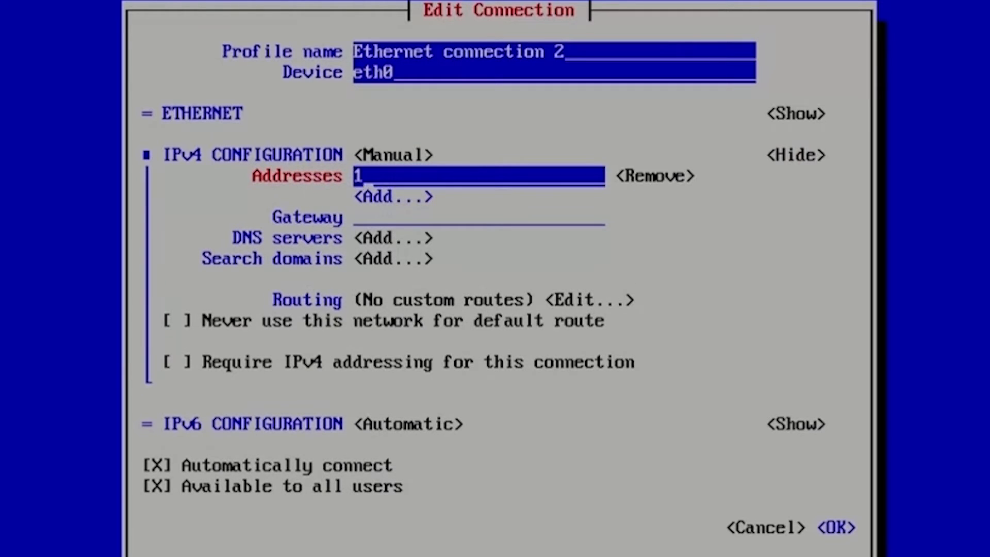
text(72)
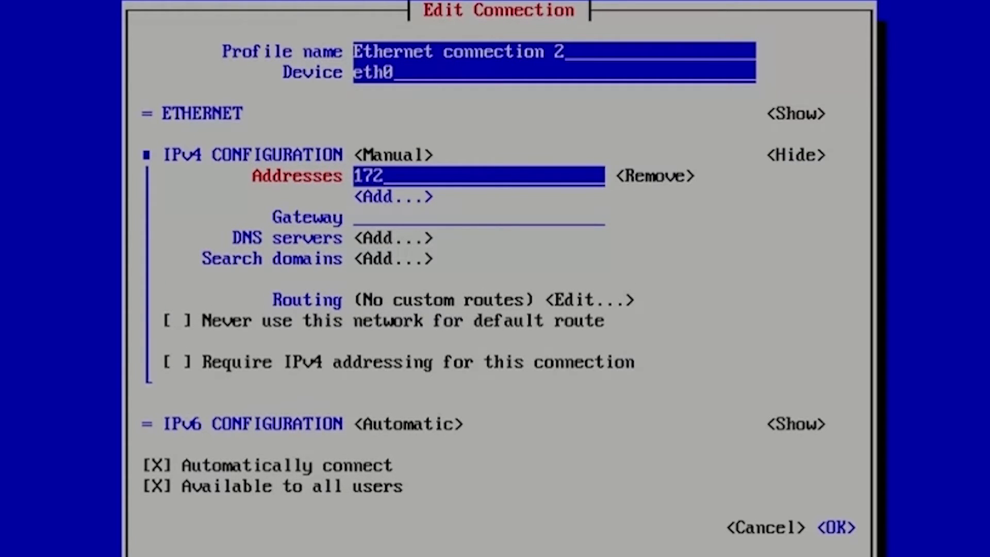
text(.16)
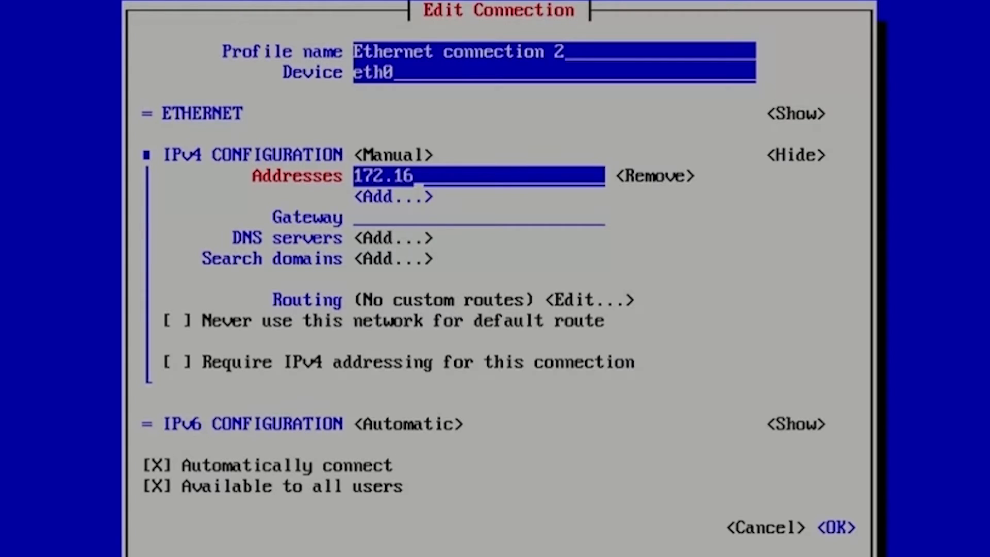
text(.99)
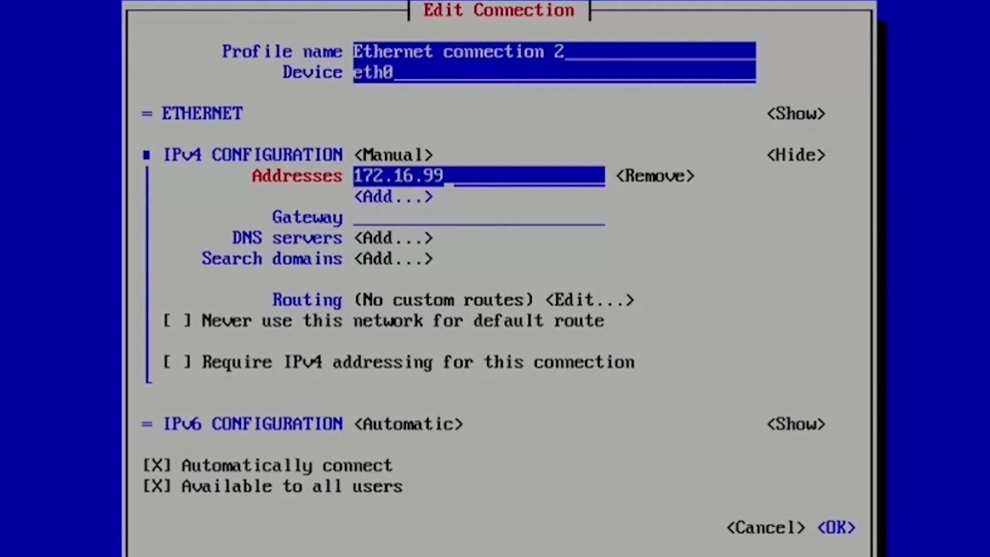
text(.97)
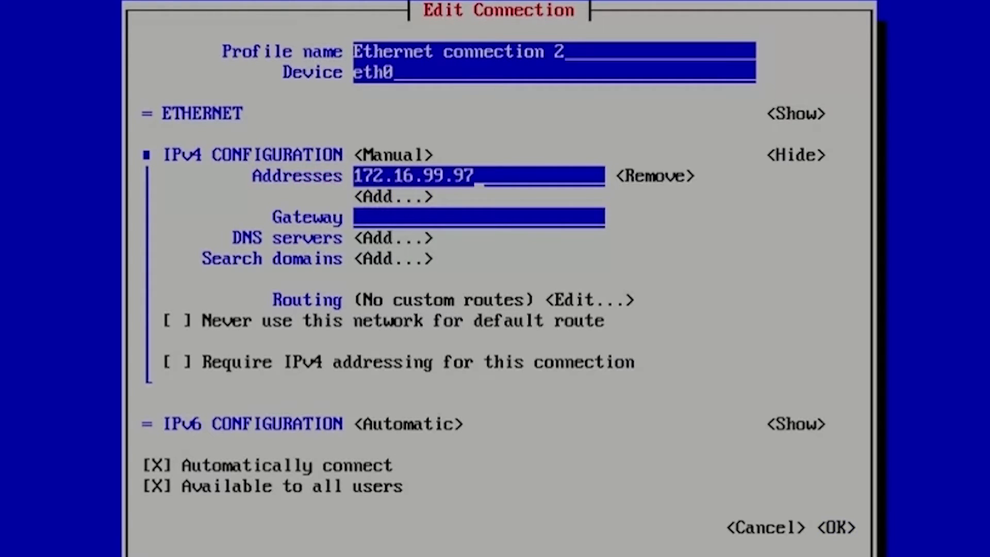
text(/24)
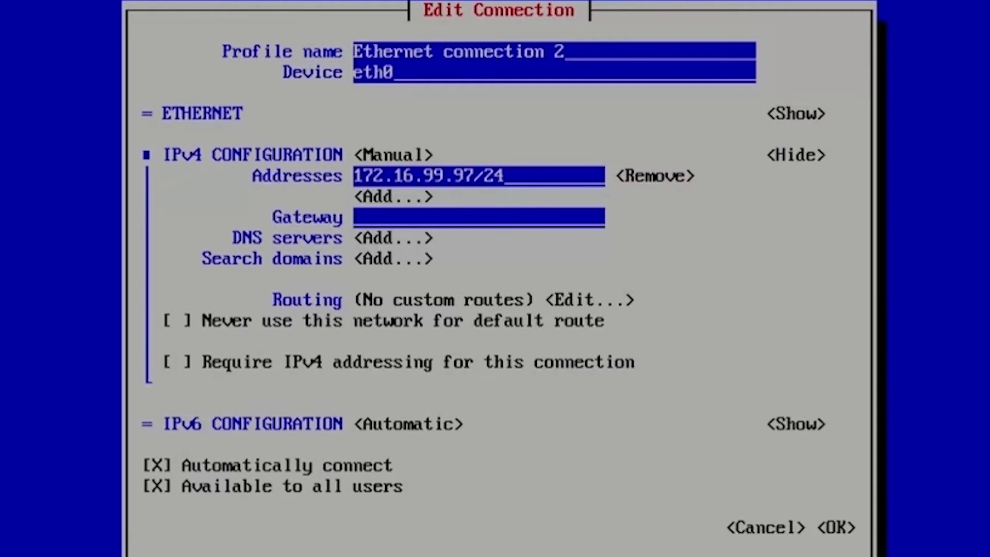
Step: Enter 172.16.99.1 as the IPv4 gateway
text(1)
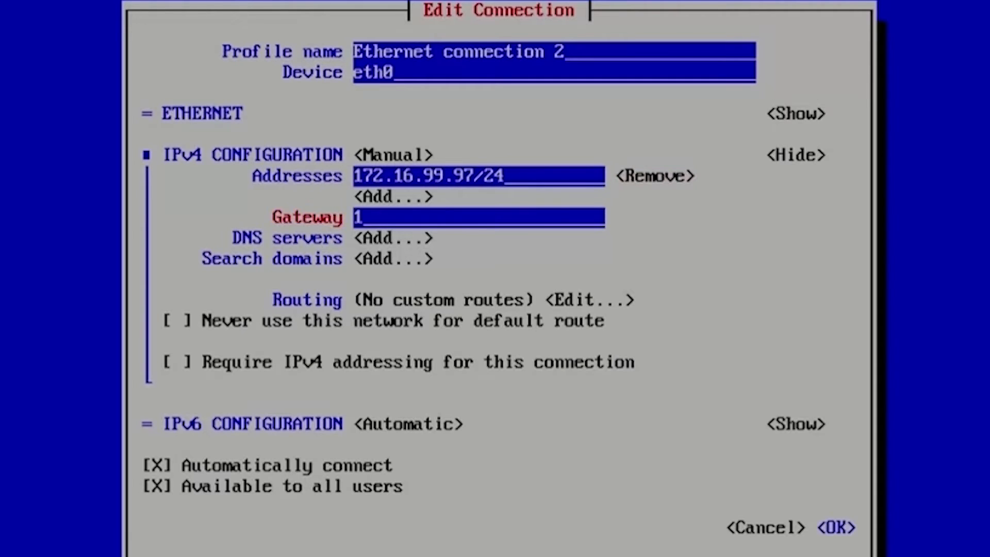
text(72.16)
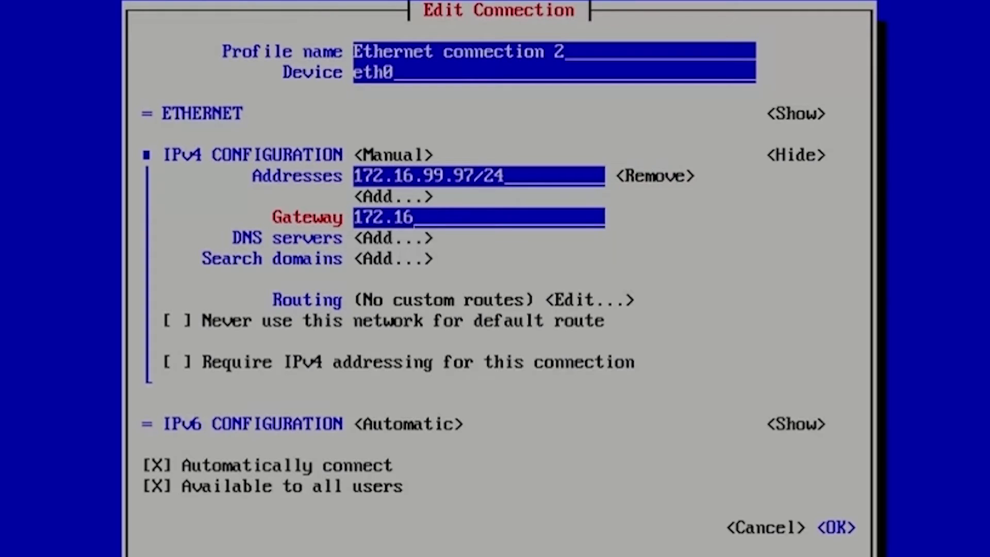
text(.99.1)
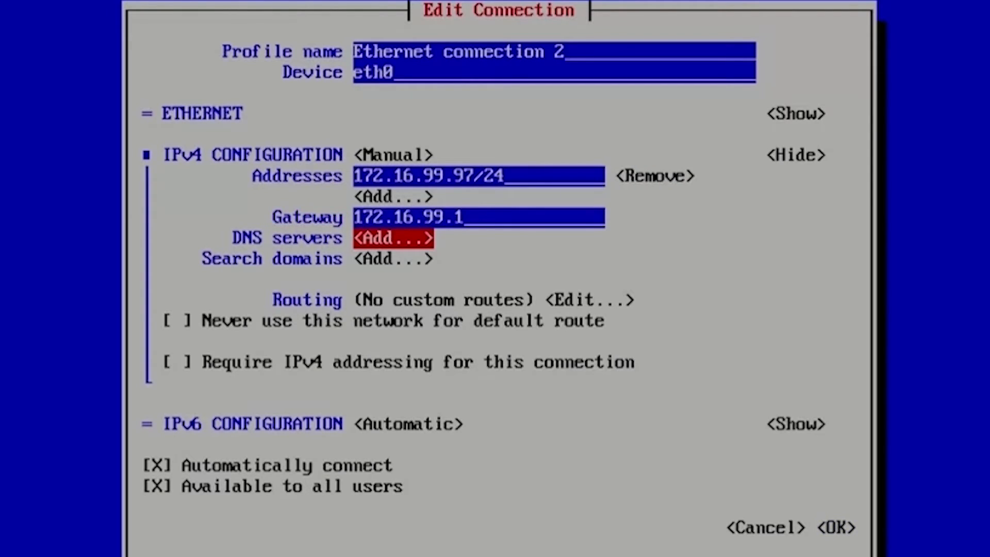
Step: Add DNS servers 8.8.8.8 and 8.8.4.4
click(393, 238)
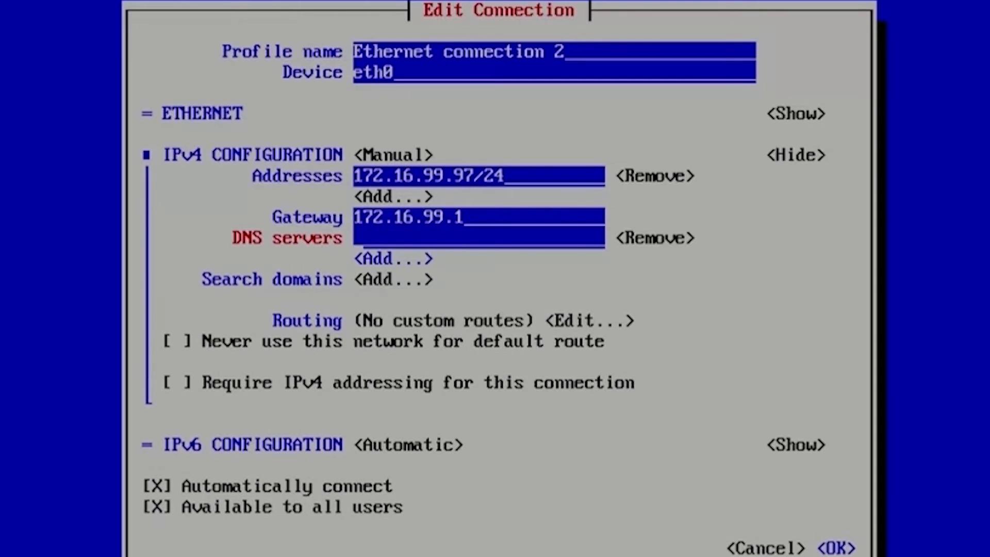
text(8.8.8.8)
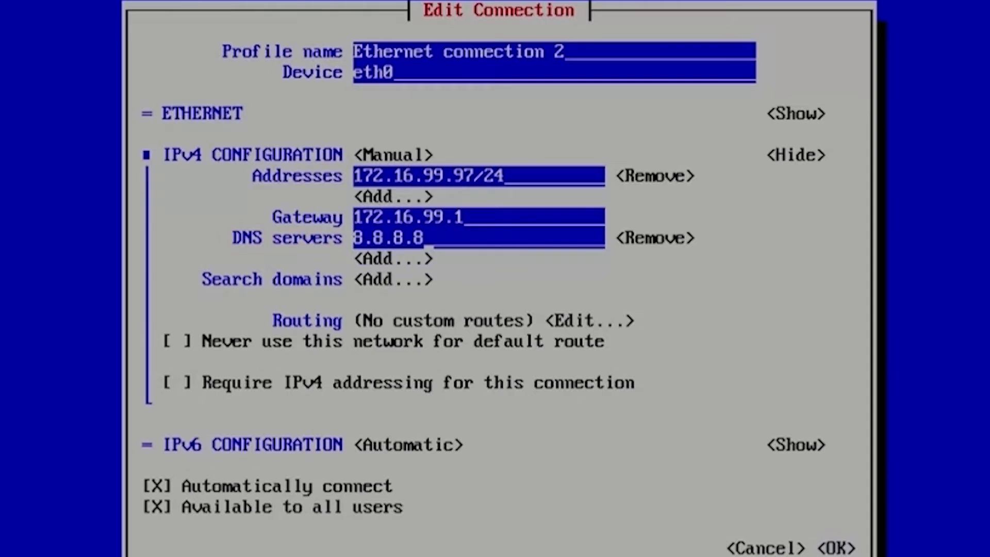
click(393, 258)
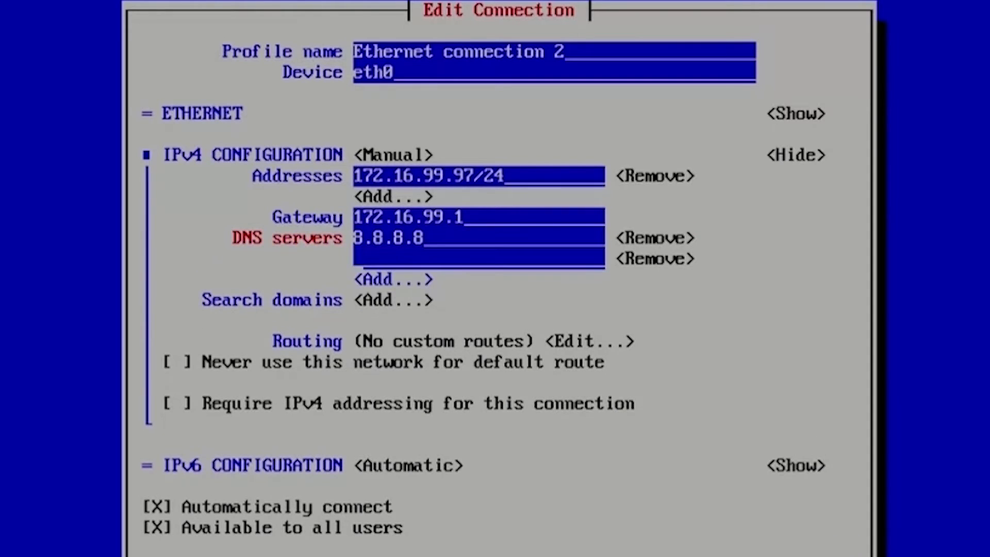
text(8)
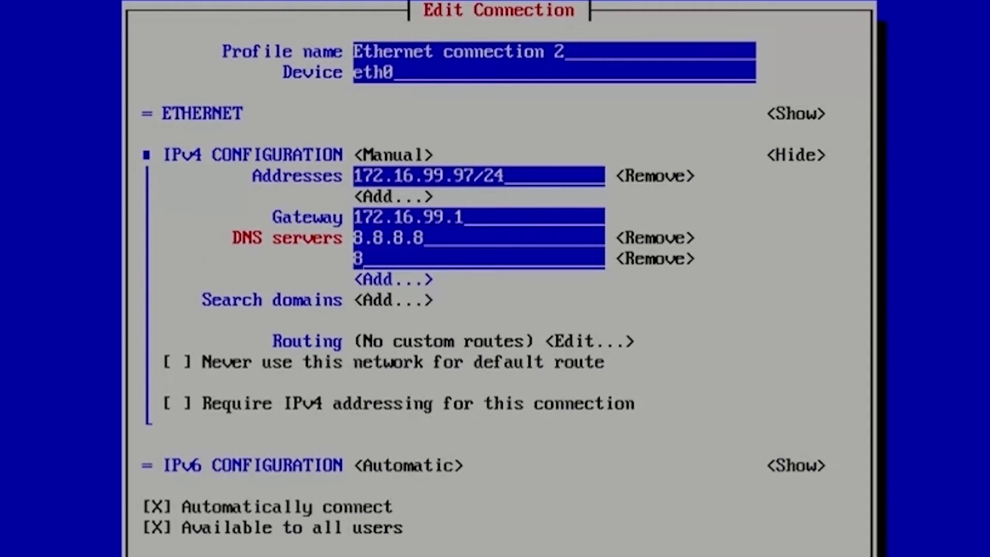
text(.8.4.4)
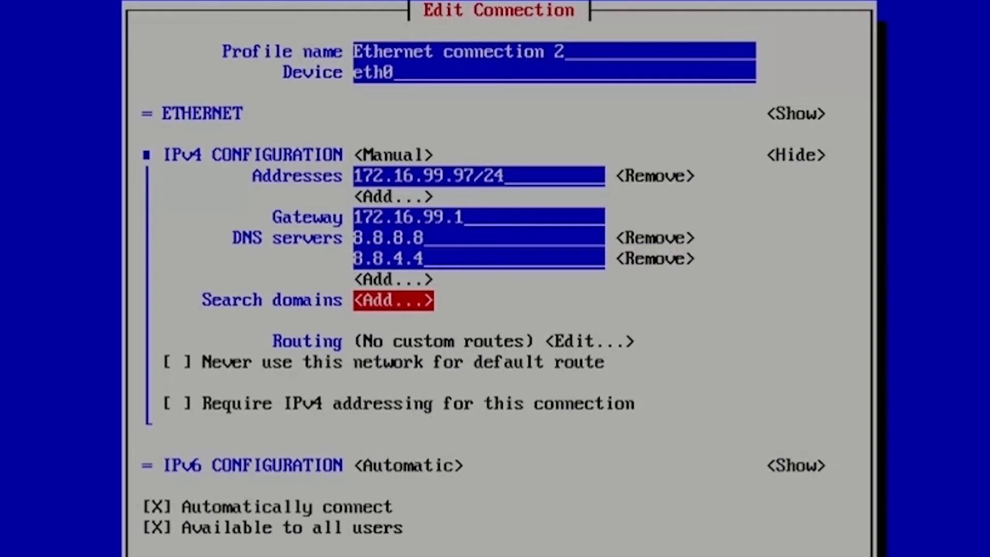
Step: Add search domain domain99.private.com and save Ethernet connection 2 with OK
click(393, 300)
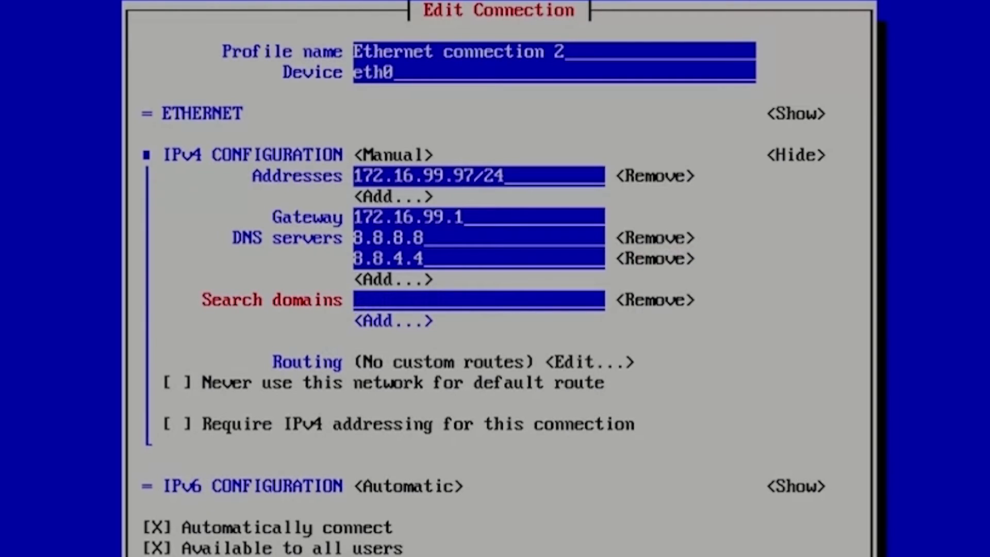
text(domain)
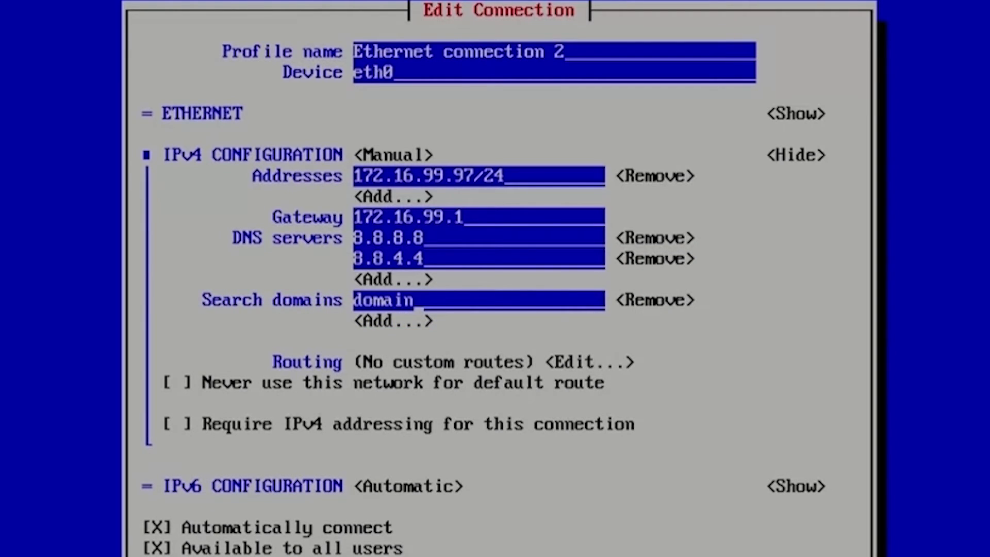
text(99.p)
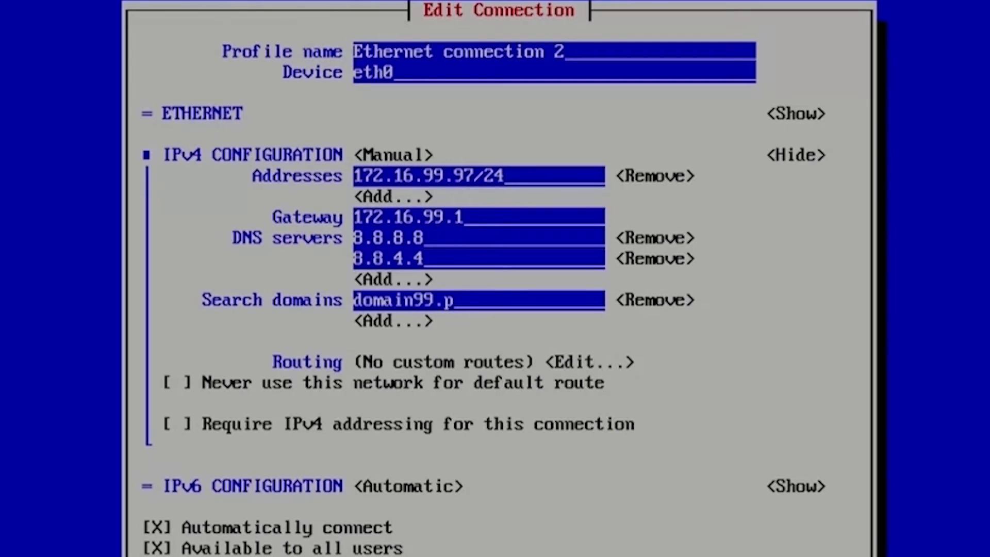
text(rivate)
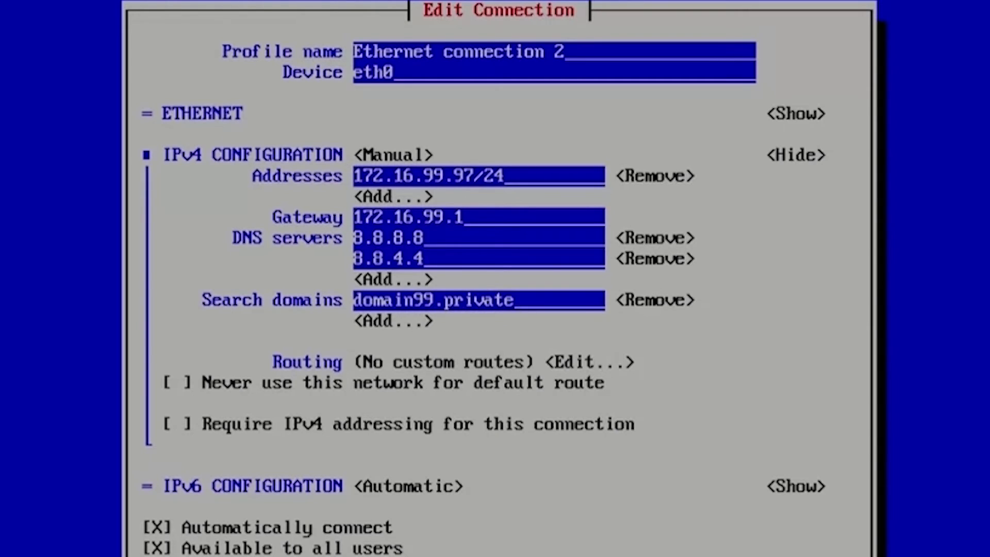
text(.com)
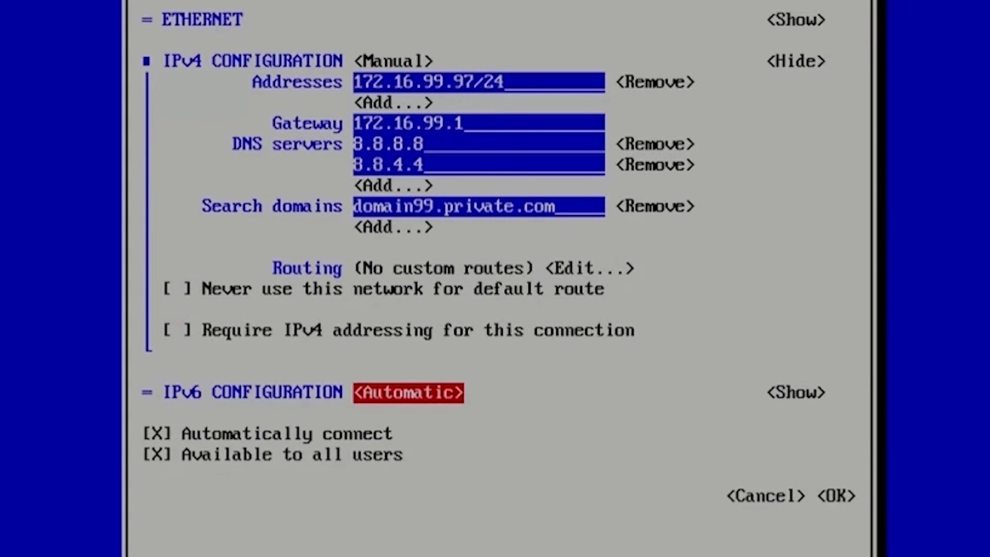
click(155, 434)
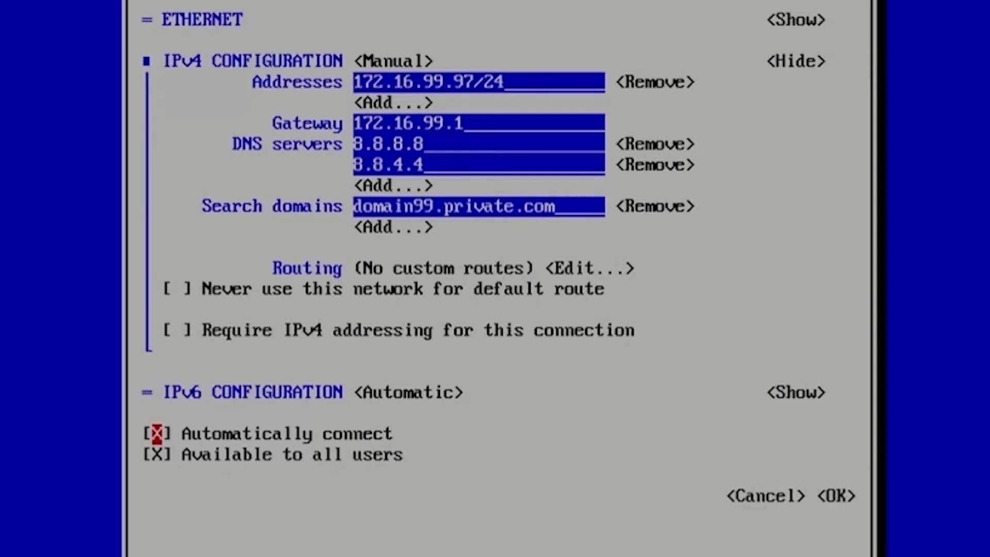
click(156, 433)
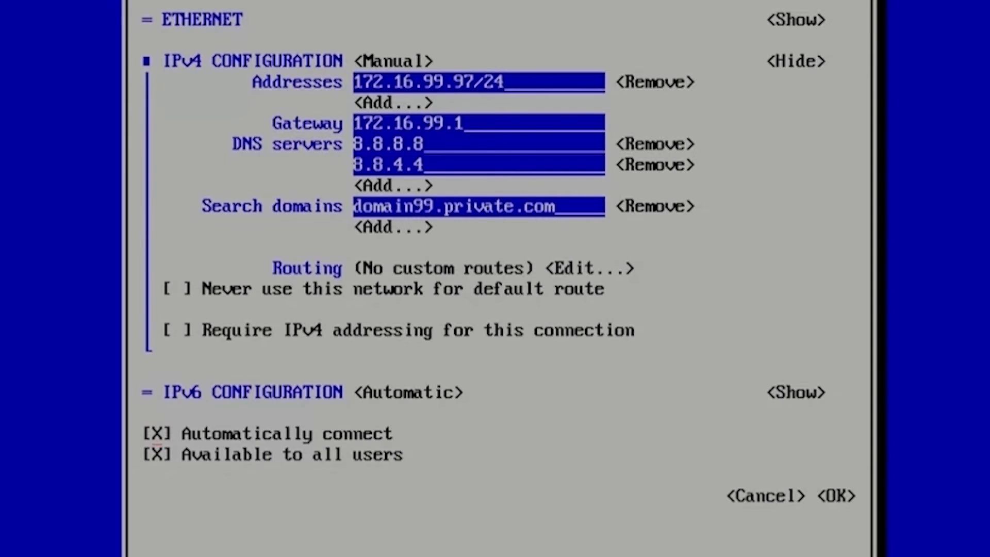
mouse_move(837, 496)
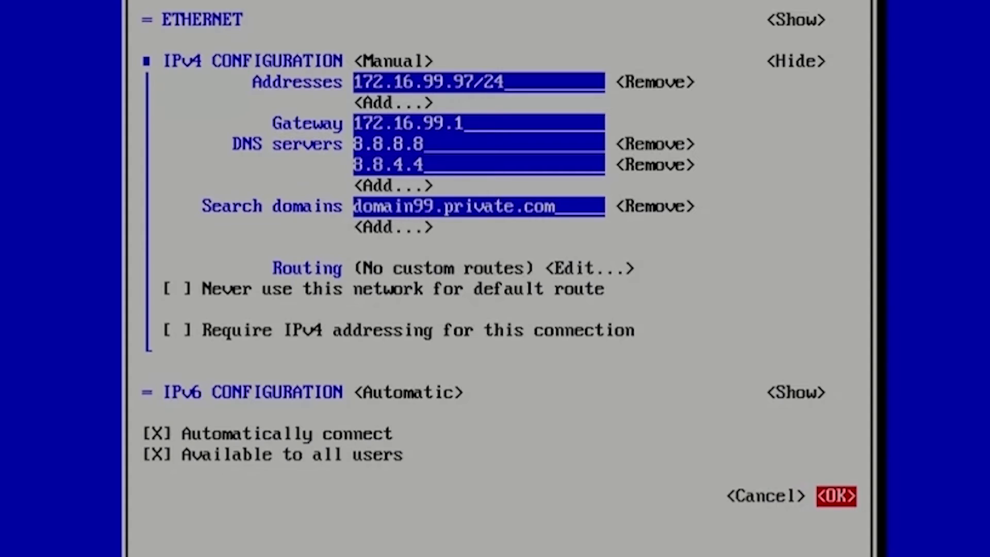
click(836, 496)
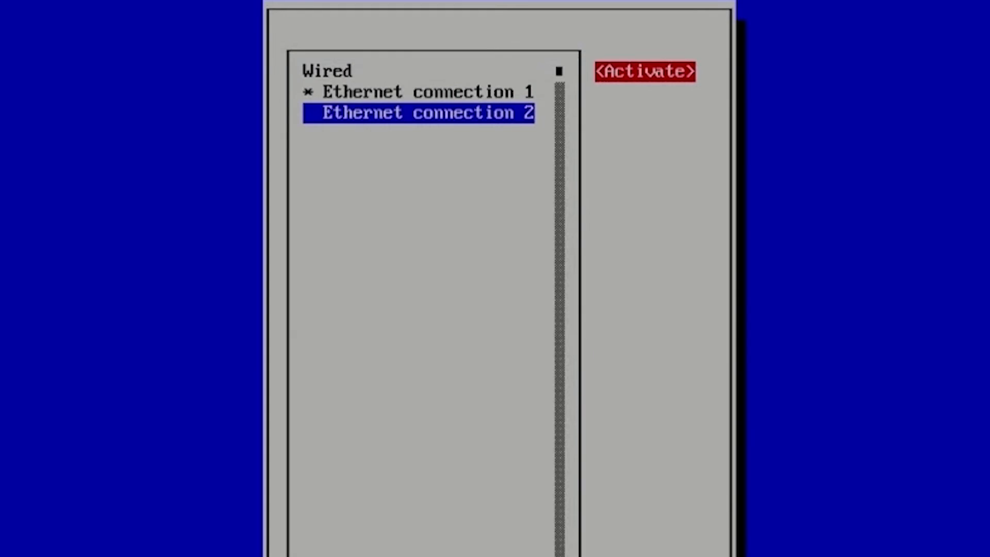
Step: Activate Ethernet connection 2 on eth0 and exit nmtui
click(644, 71)
text(ip a)
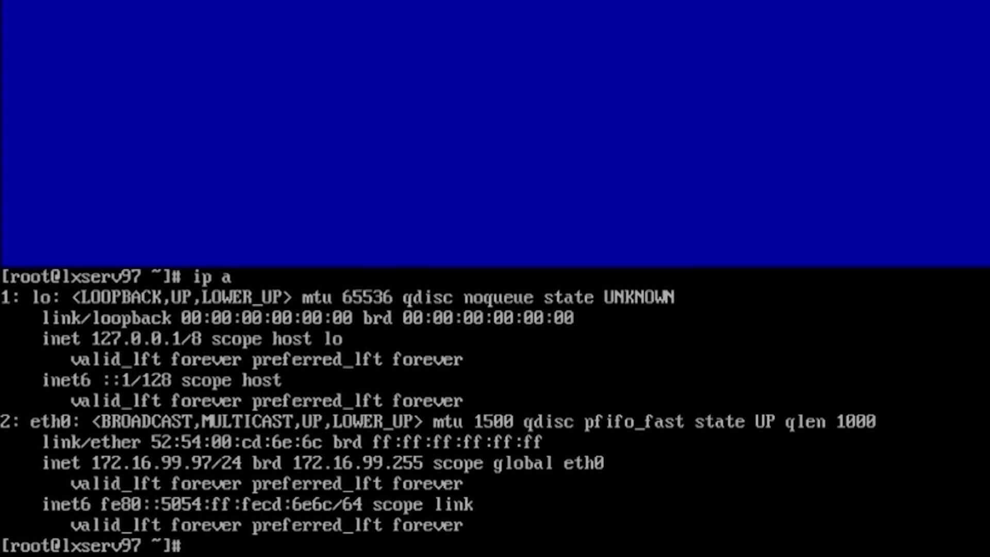
Step: Check eth0's address and default route with ip, then begin typing dig redhat.co
text(ip r)
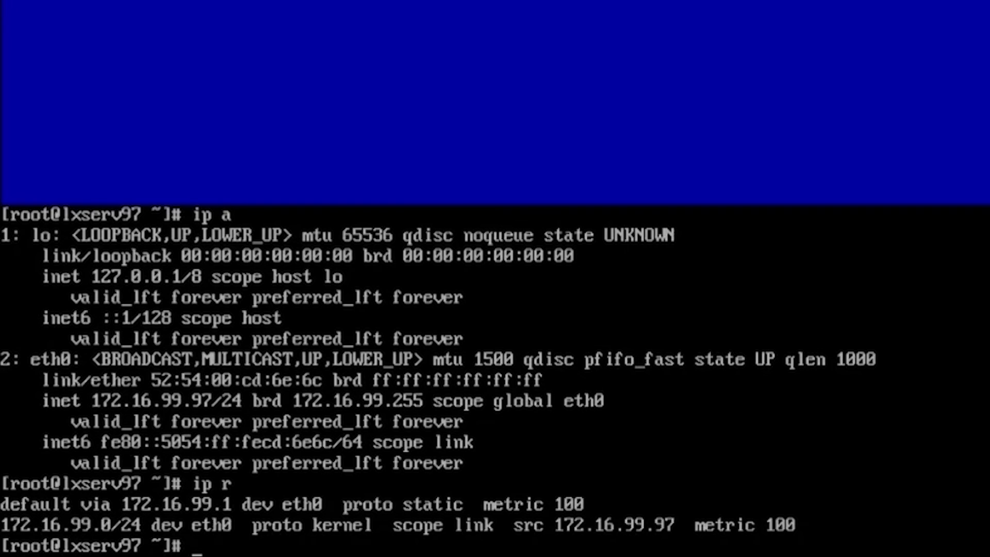
text(d)
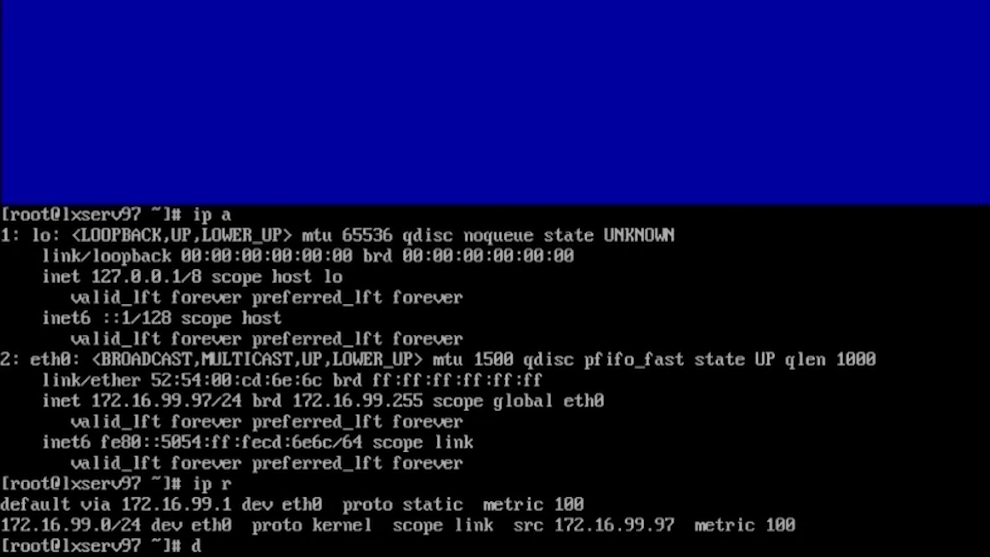
text(ig)
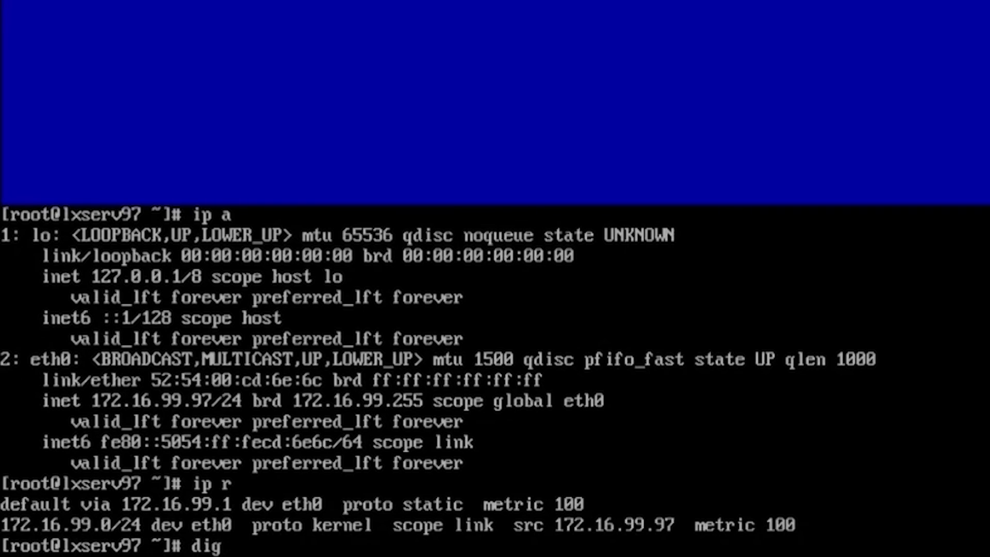
text(red)
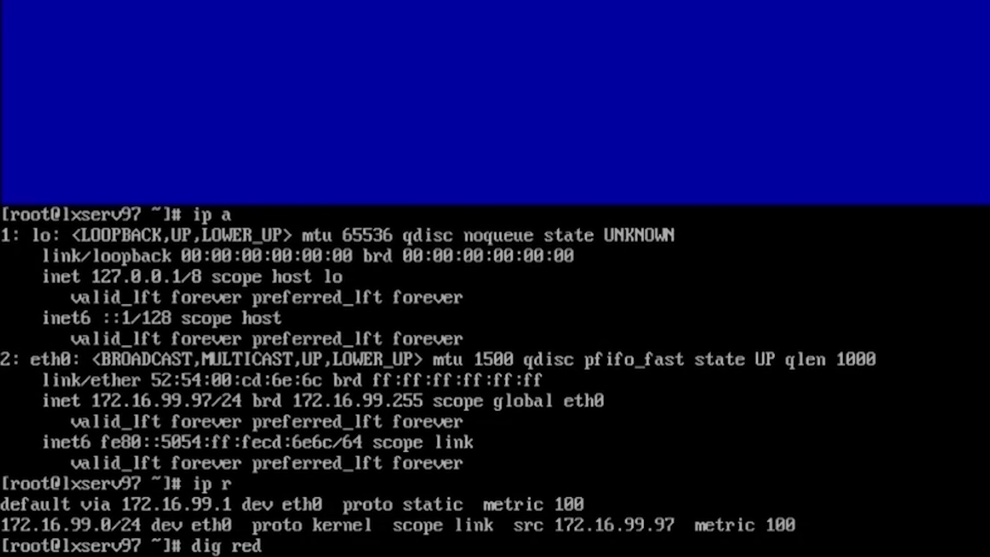
text(hat.co)
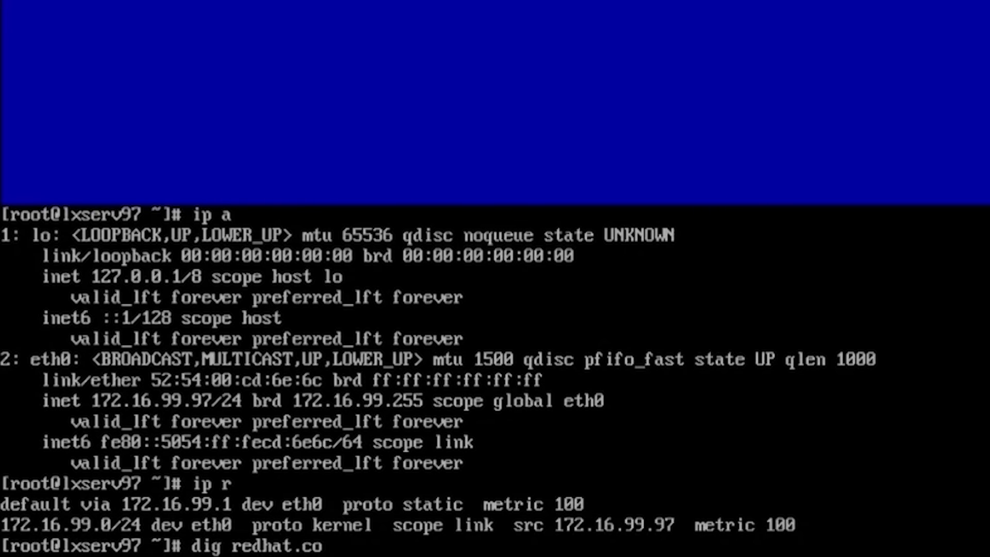